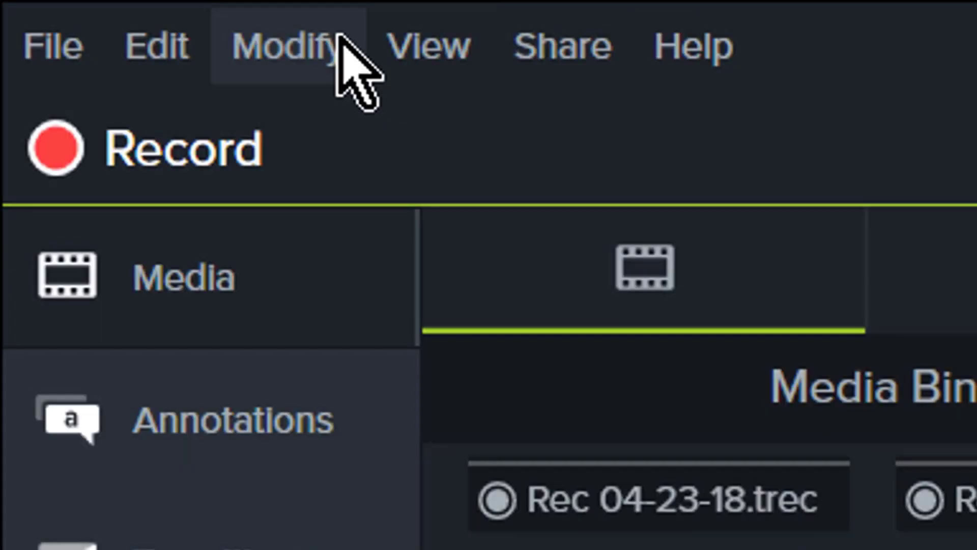
Select the callout's tilt animation to reveal its 26.6° Y rotation and 250.5% scale.
left_click(283, 46)
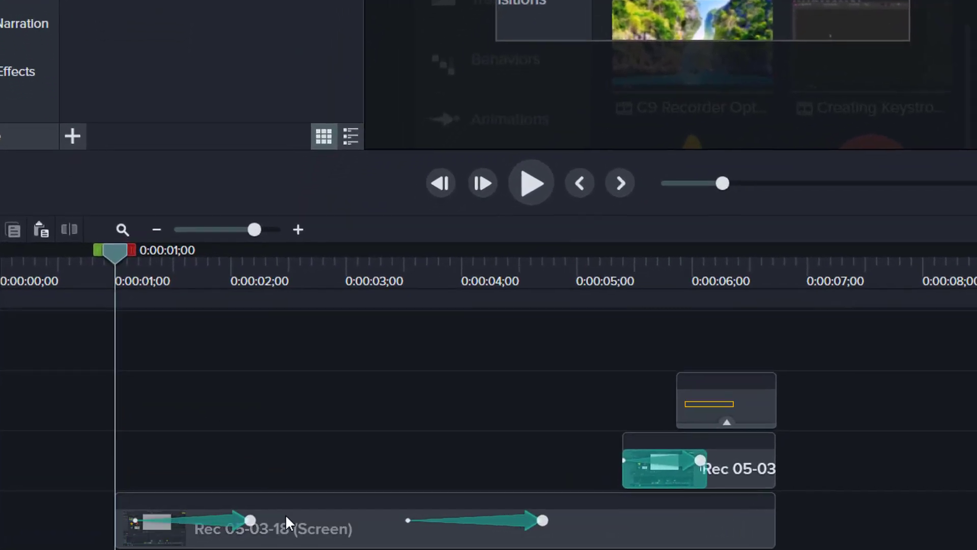
left_click(275, 527)
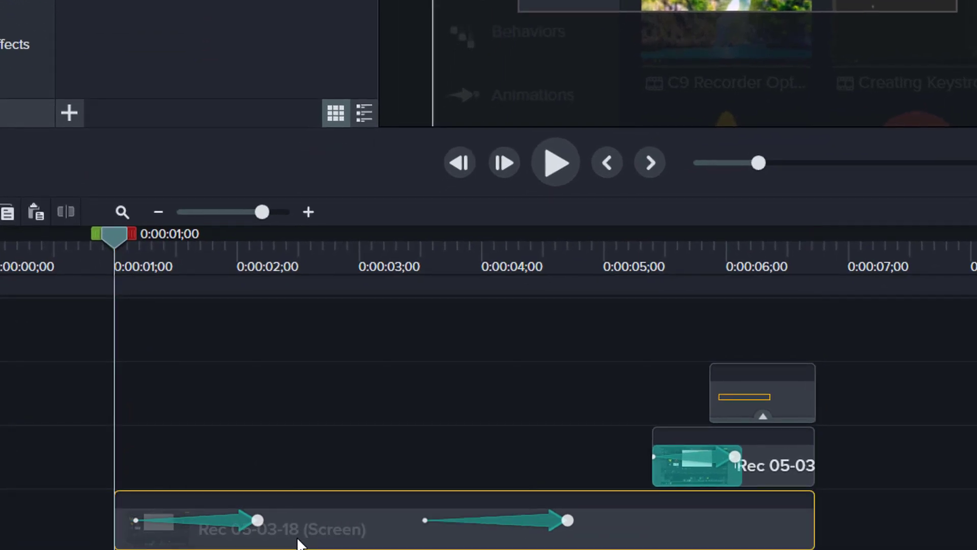
mouse_move(213, 530)
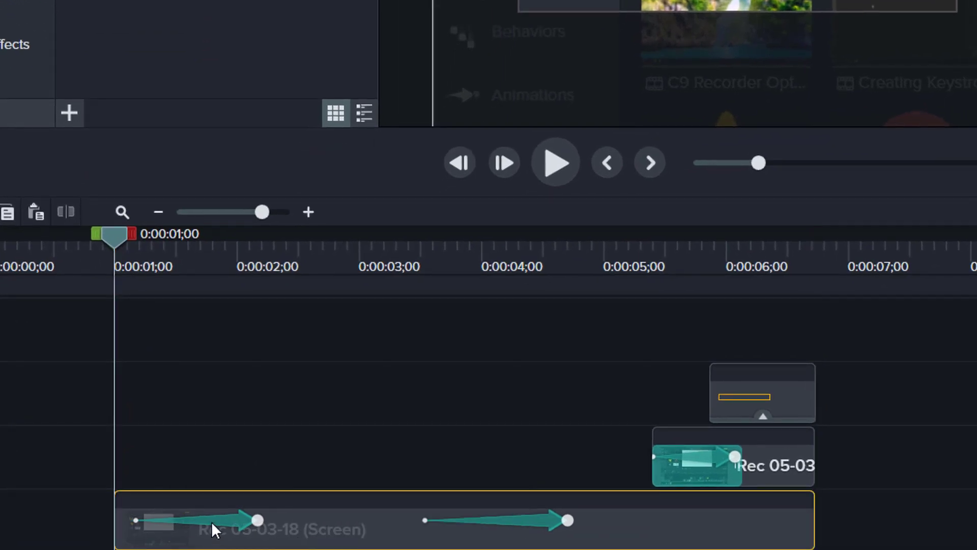
mouse_move(450, 538)
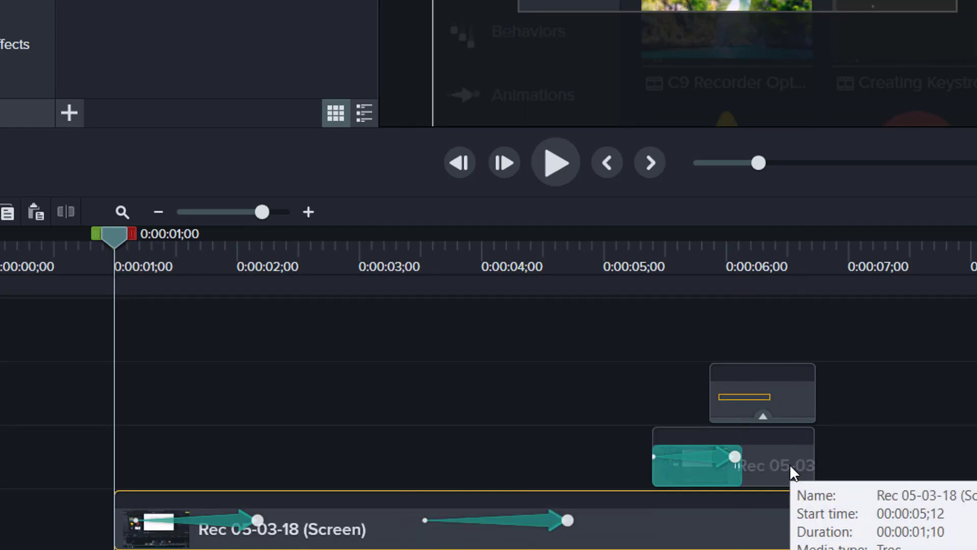
left_click(733, 464)
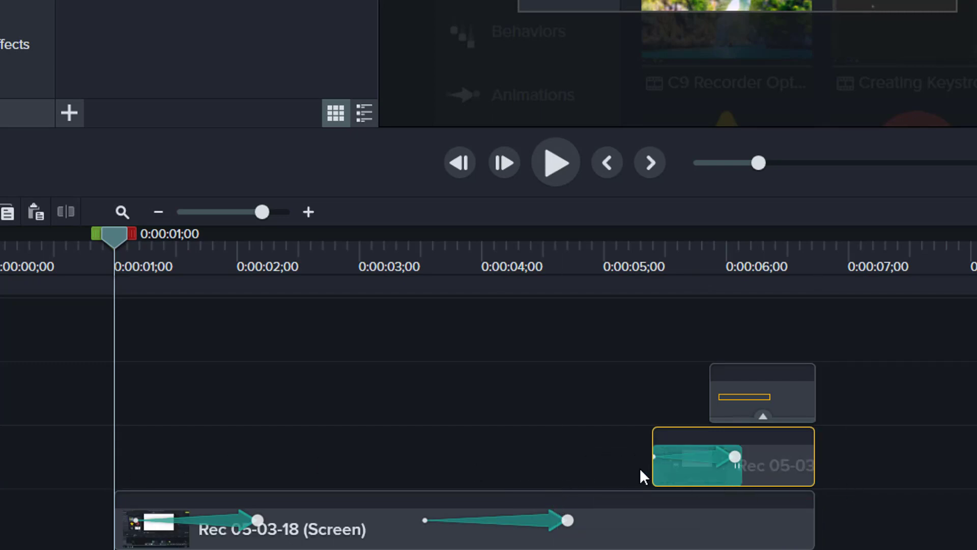
left_click(695, 464)
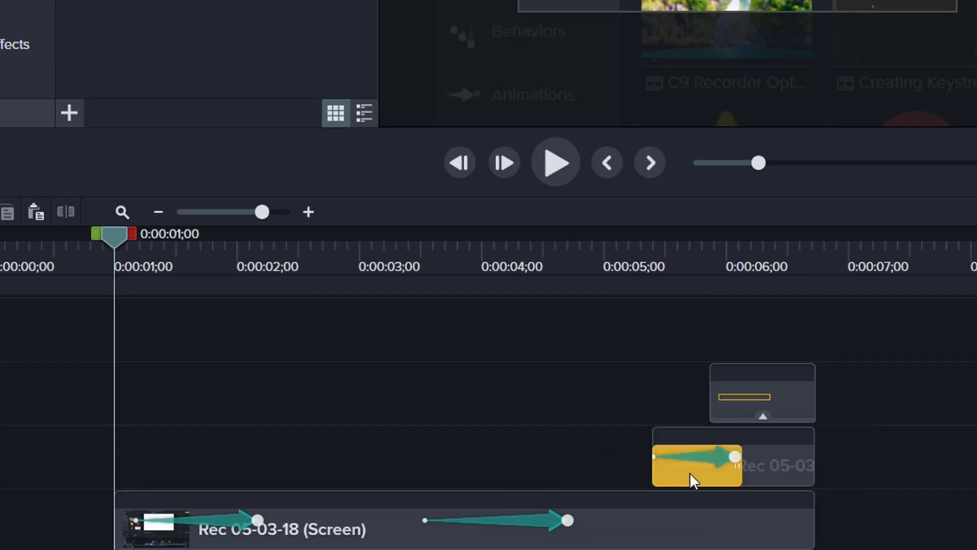
left_click(696, 464)
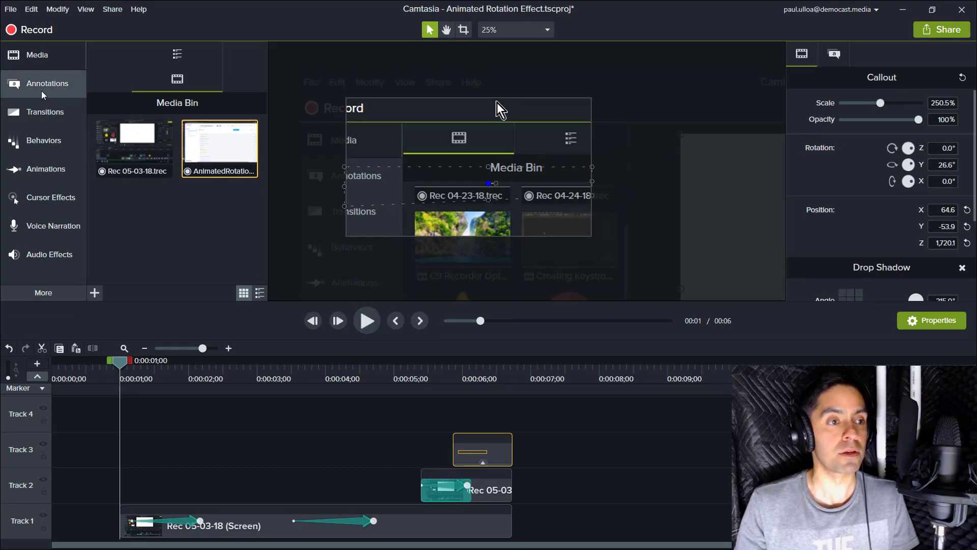
Open the Animations tab and play the sample to watch the callout tilt.
left_click(45, 168)
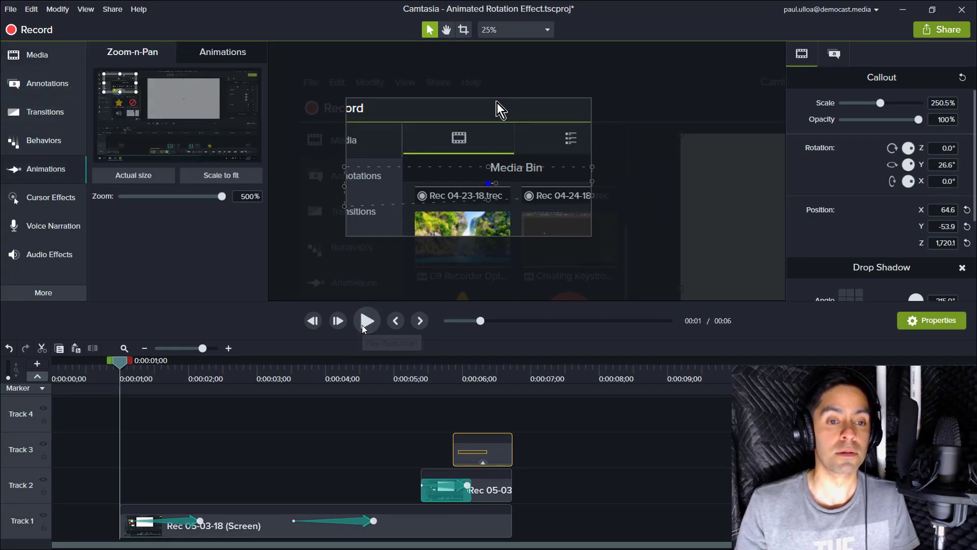
left_click(367, 320)
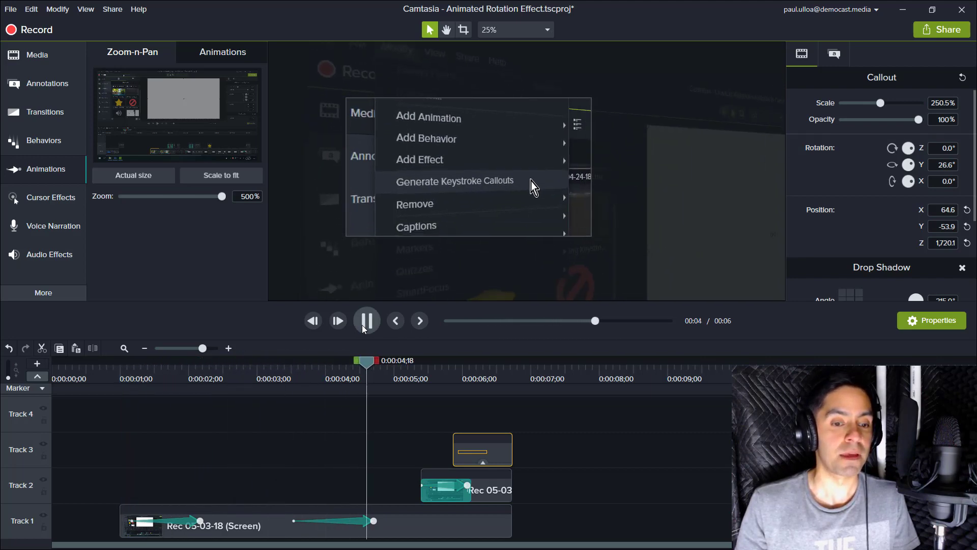
mouse_move(455, 183)
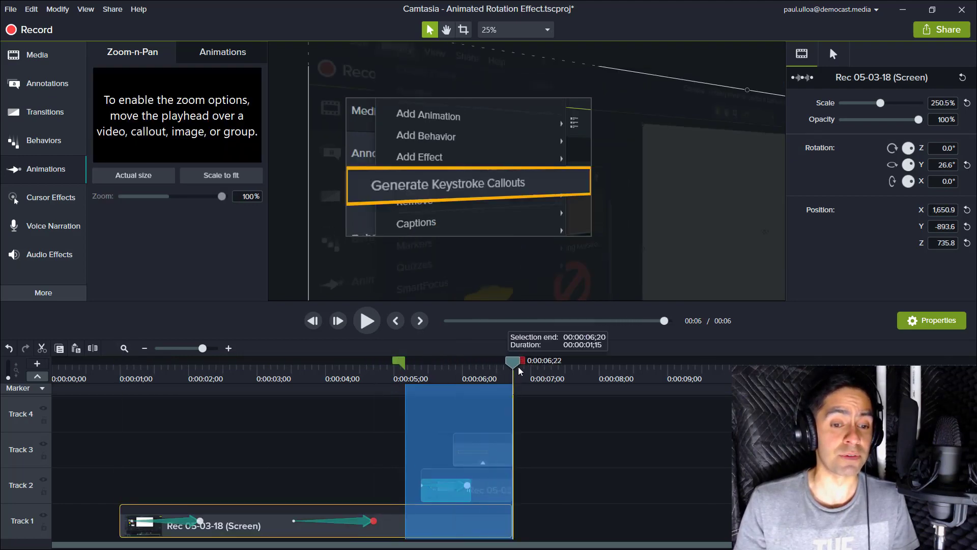
left_click(540, 422)
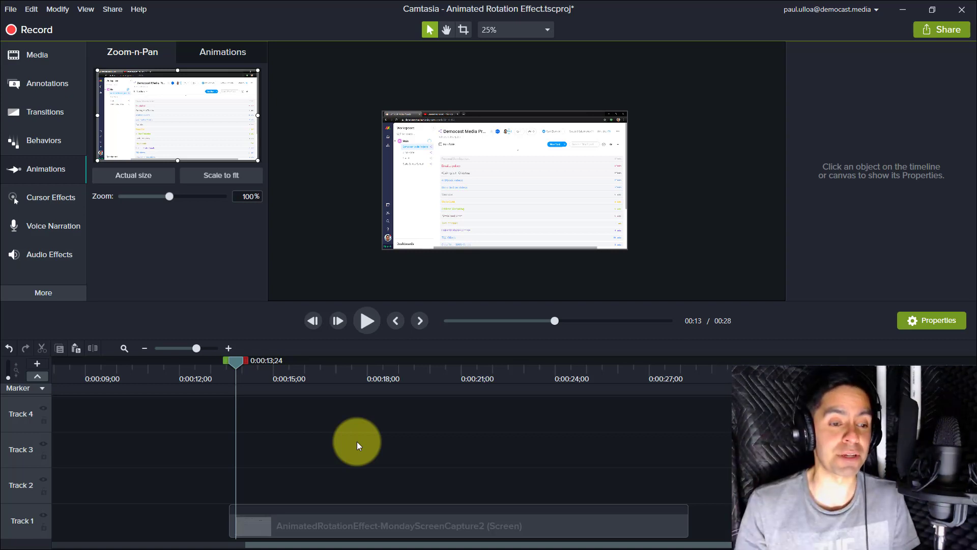
Select the AnimatedRotationEffect-MondayScreenCapture2 clip to view its 100% scale, zero-rotation properties.
left_click(327, 525)
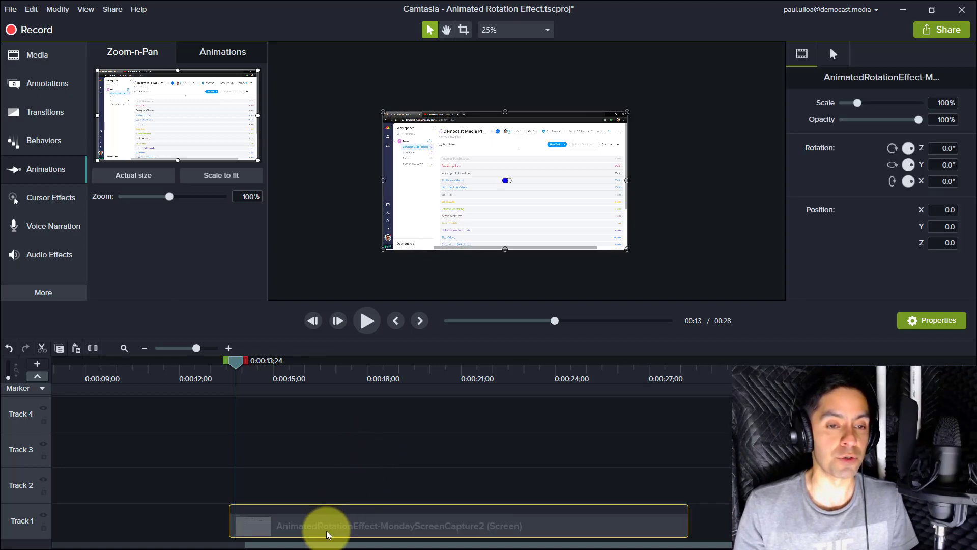
mouse_move(386, 452)
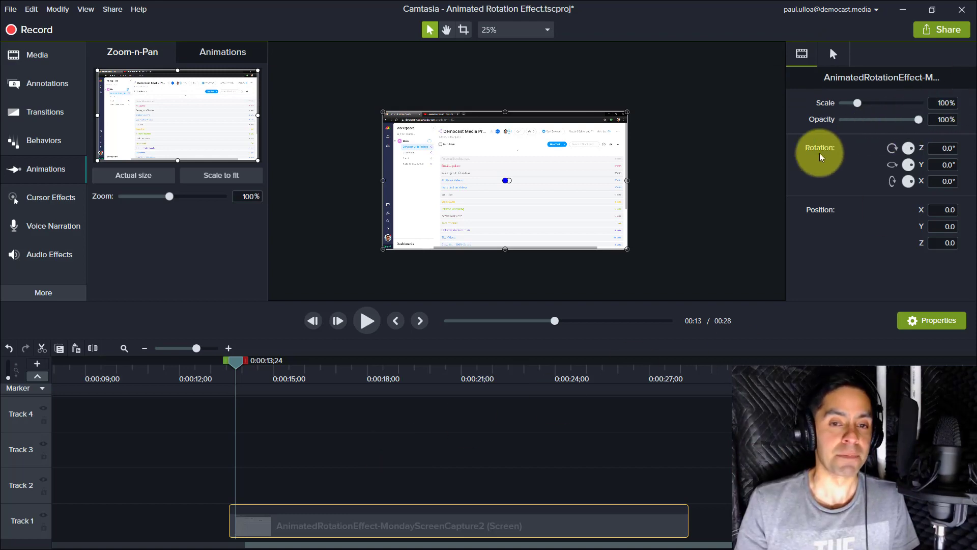
mouse_move(535, 157)
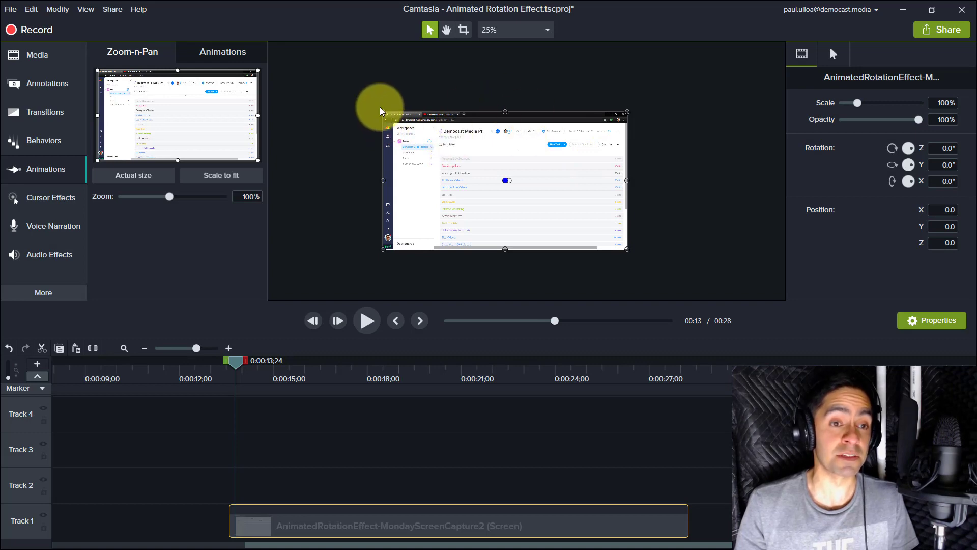
left_click_drag(381, 112, 277, 51)
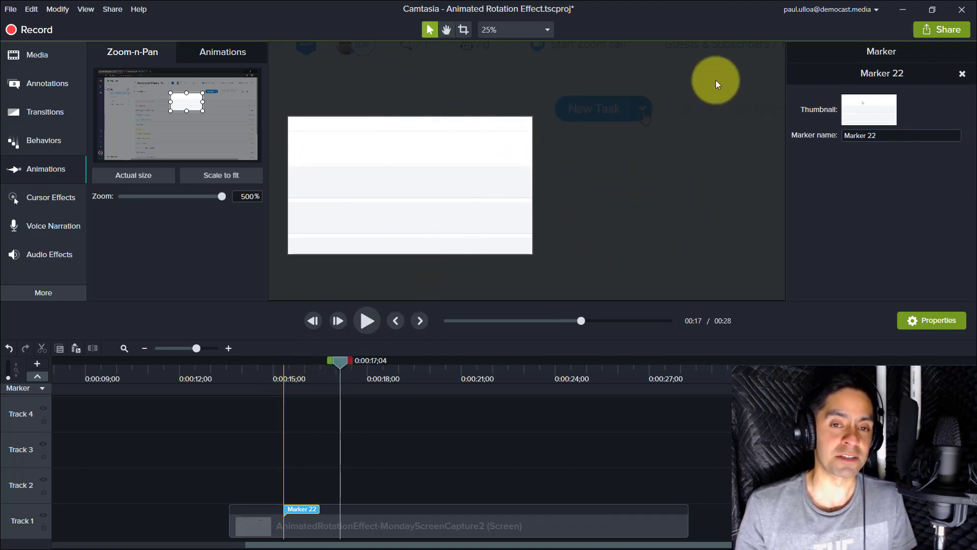
mouse_move(383, 356)
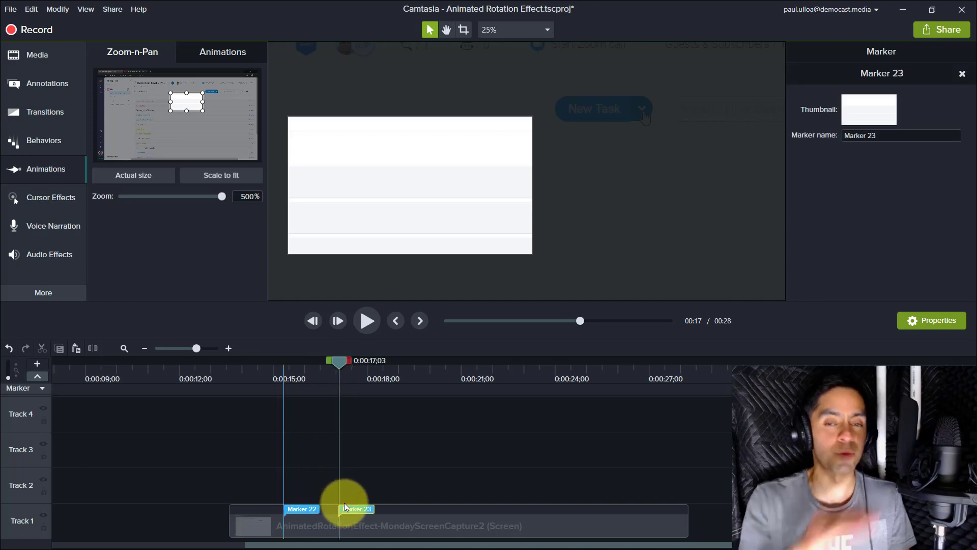
mouse_move(321, 407)
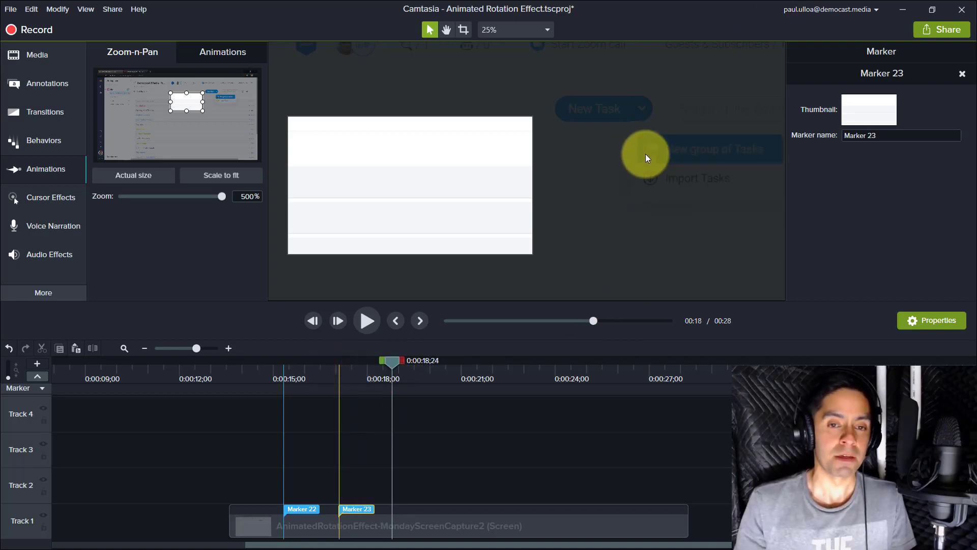
mouse_move(663, 162)
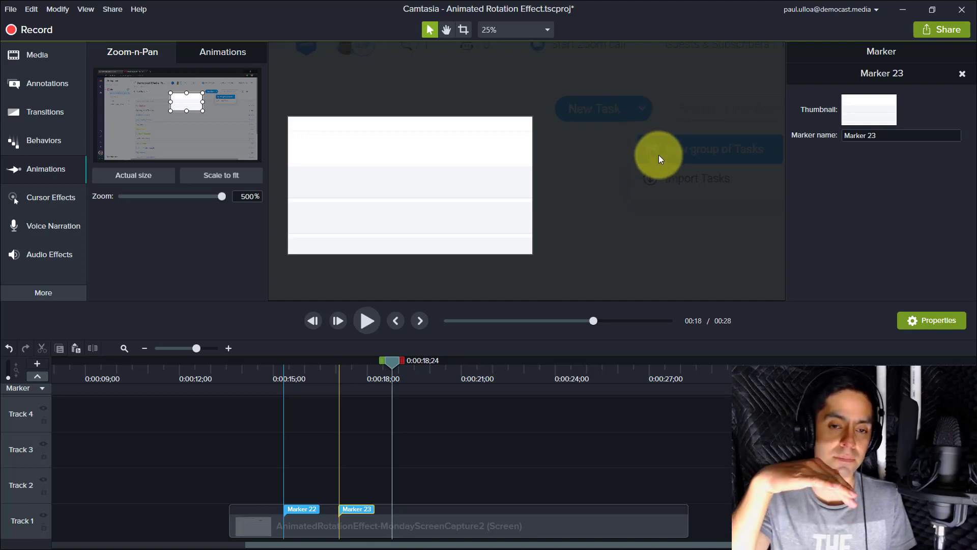
mouse_move(714, 150)
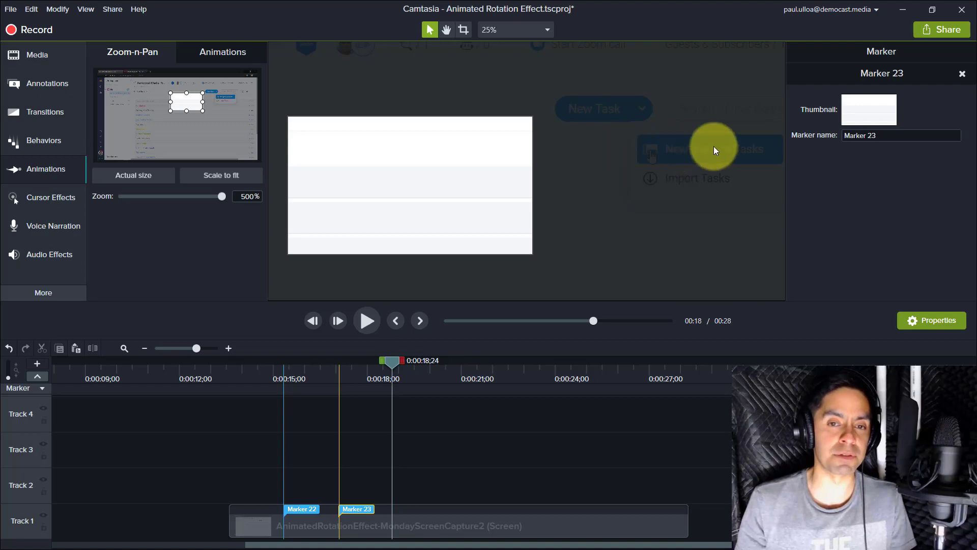
mouse_move(462, 417)
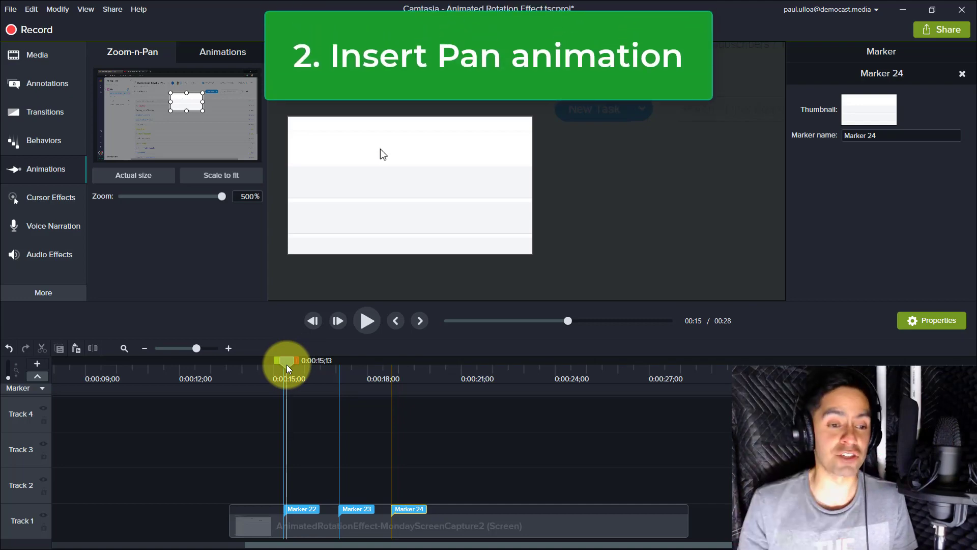
Drag the playhead to about 15 seconds into the timeline.
left_click_drag(287, 360, 339, 360)
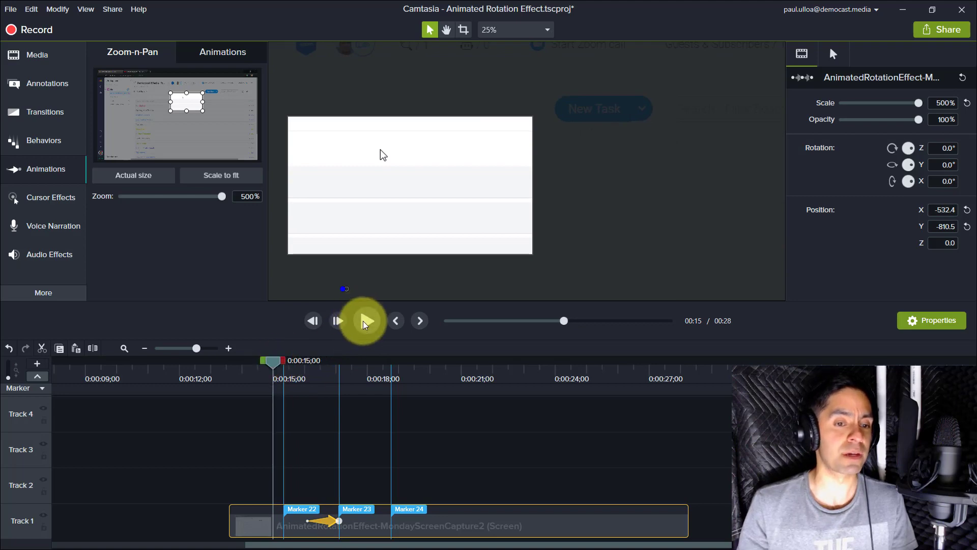
Play the pan from the task list to the New Task button, then pause.
left_click(364, 320)
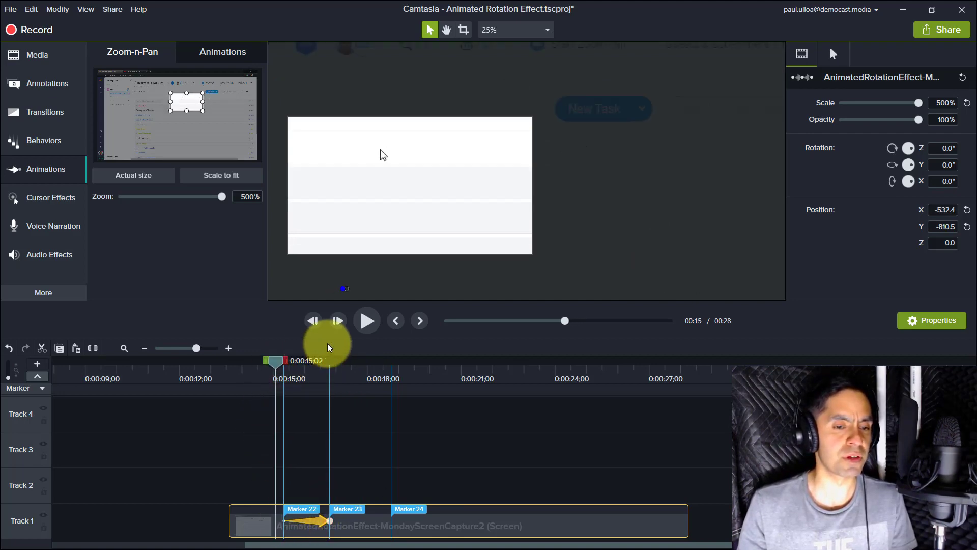
left_click(366, 320)
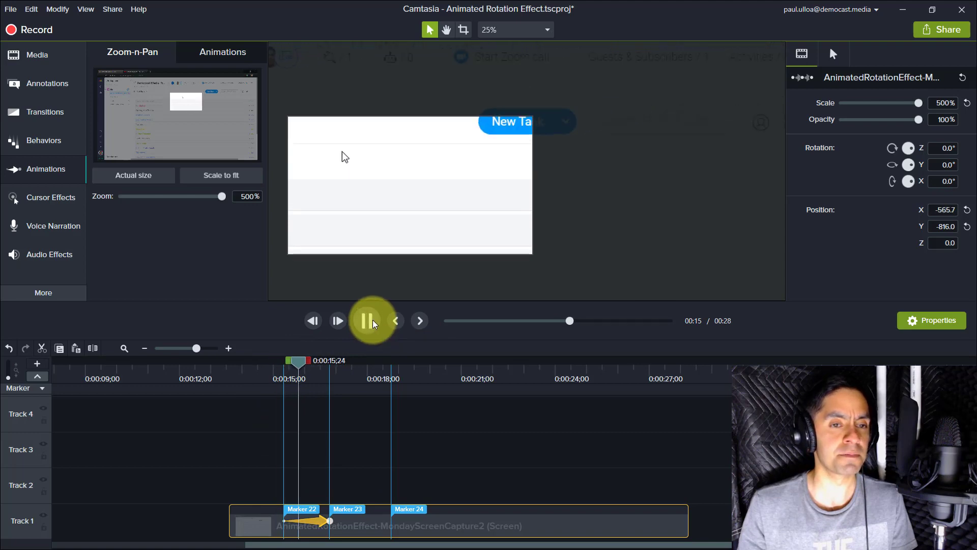
left_click(366, 320)
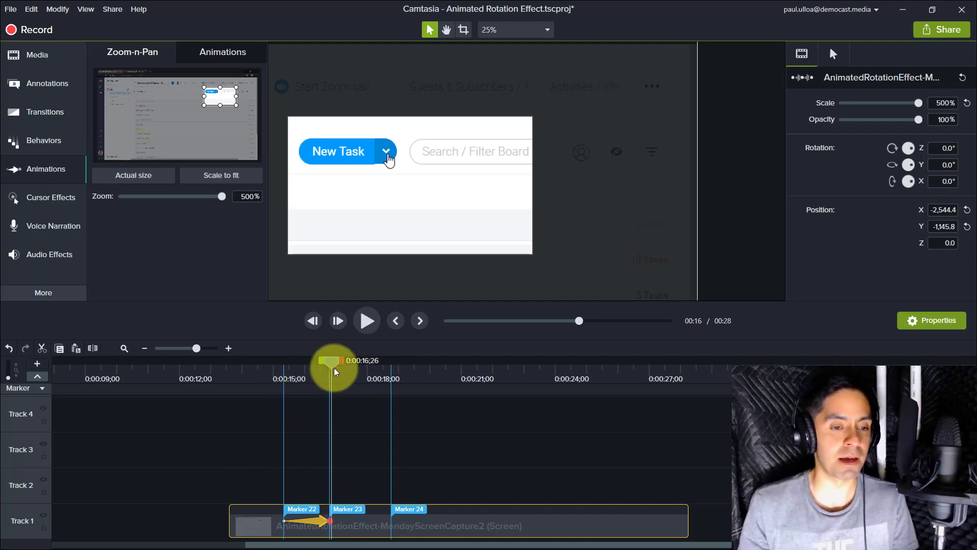
mouse_move(330, 367)
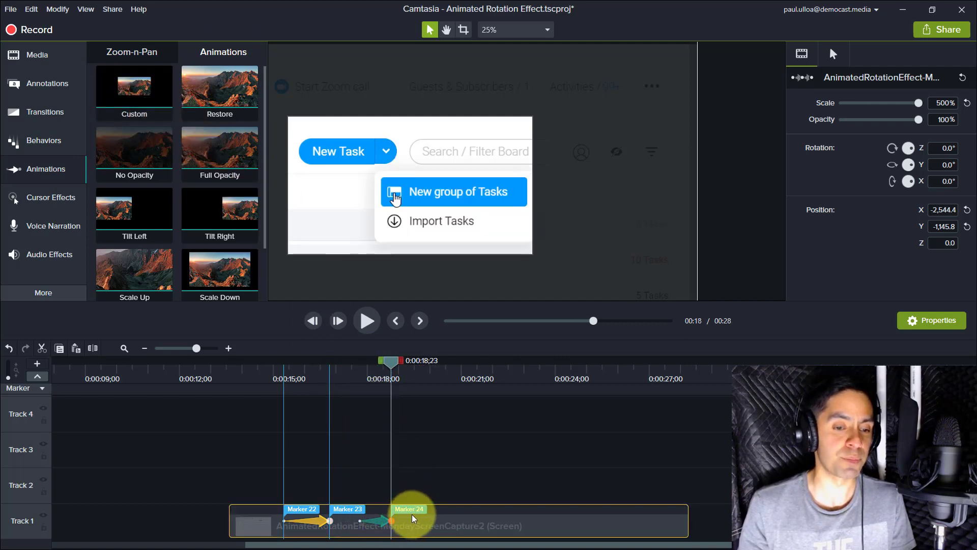
mouse_move(378, 439)
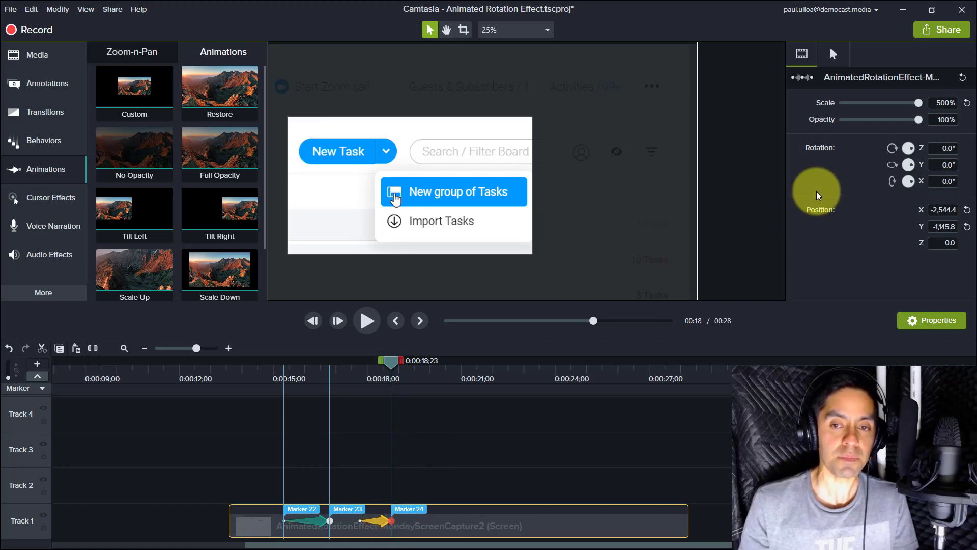
mouse_move(907, 170)
type("-25")
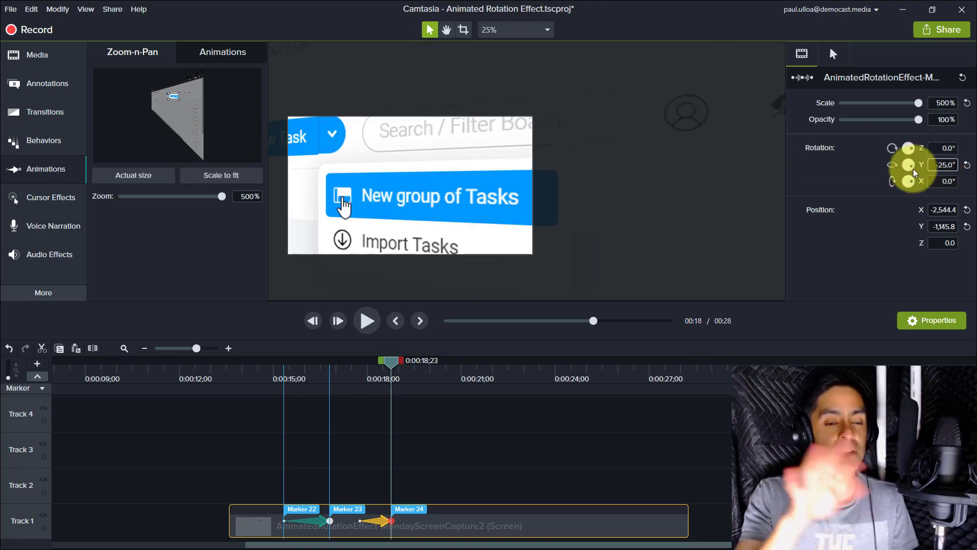
mouse_move(667, 360)
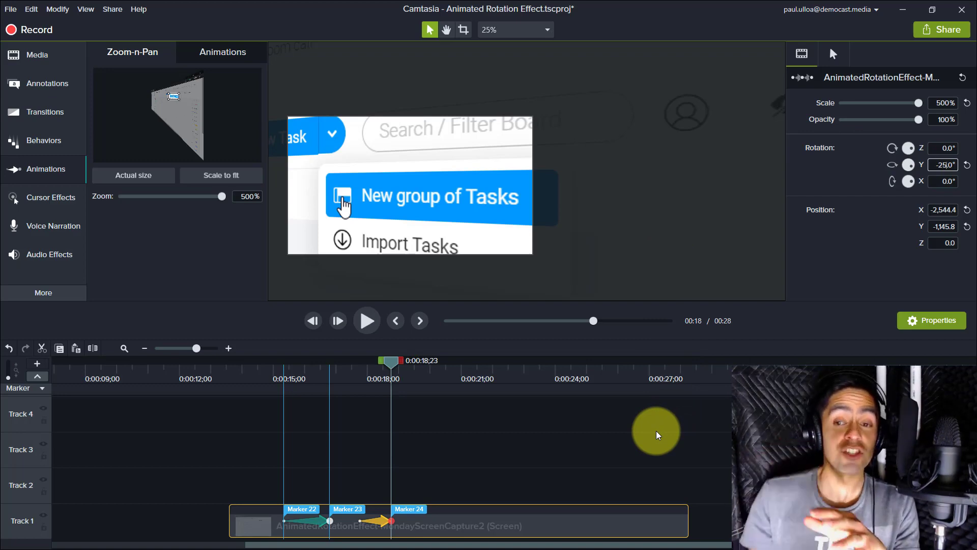
mouse_move(916, 103)
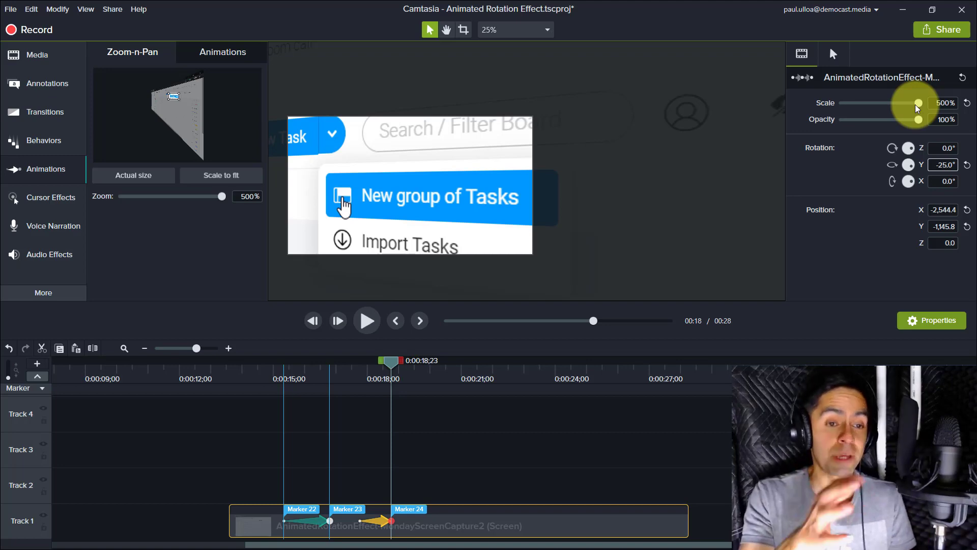
mouse_move(894, 143)
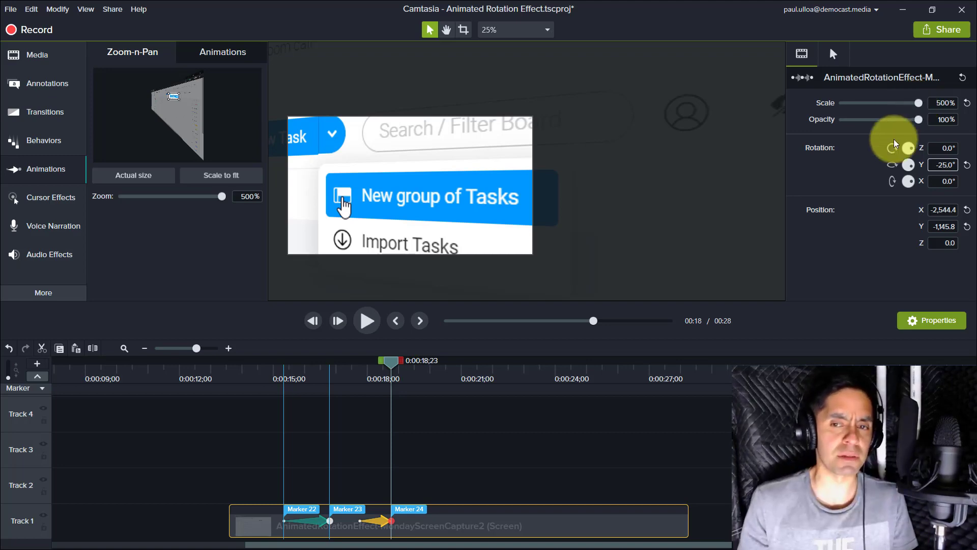
mouse_move(444, 198)
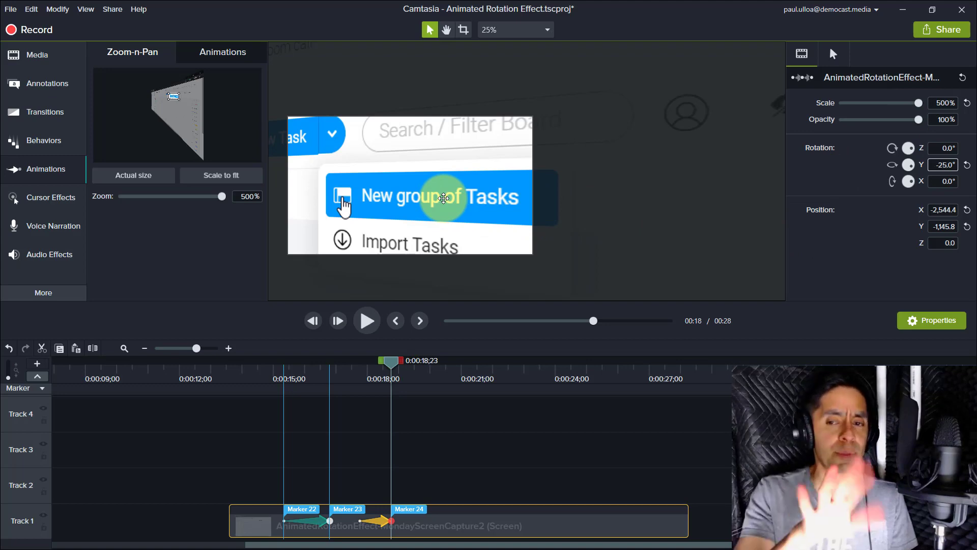
mouse_move(415, 147)
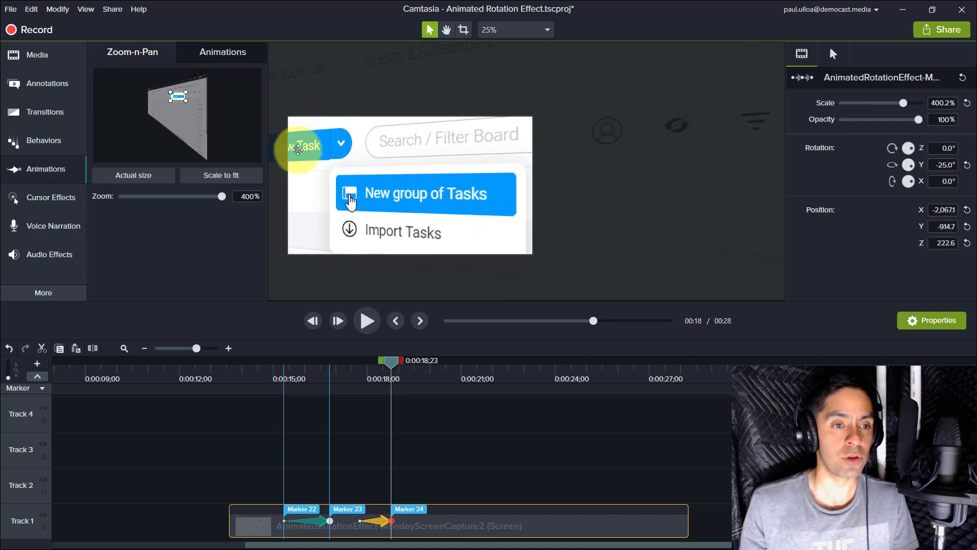
mouse_move(908, 108)
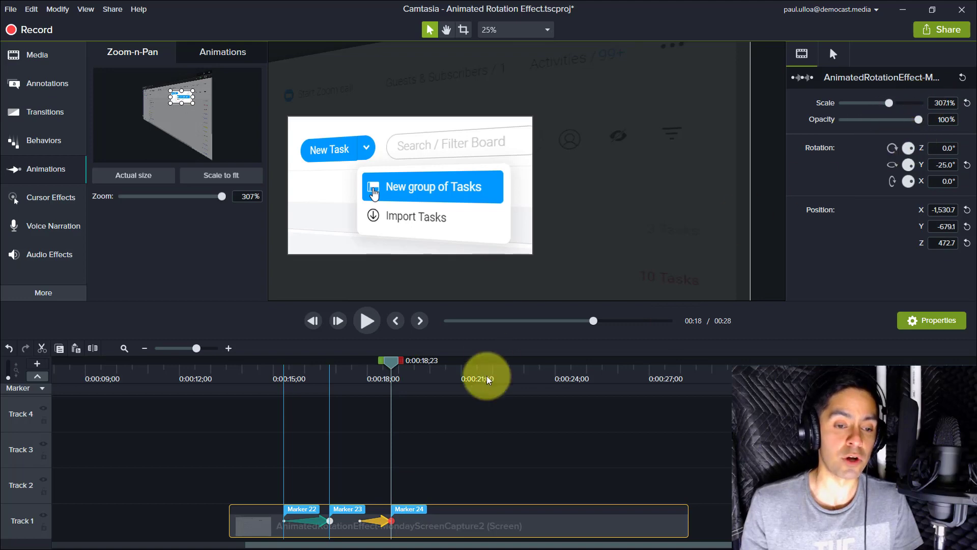
mouse_move(389, 513)
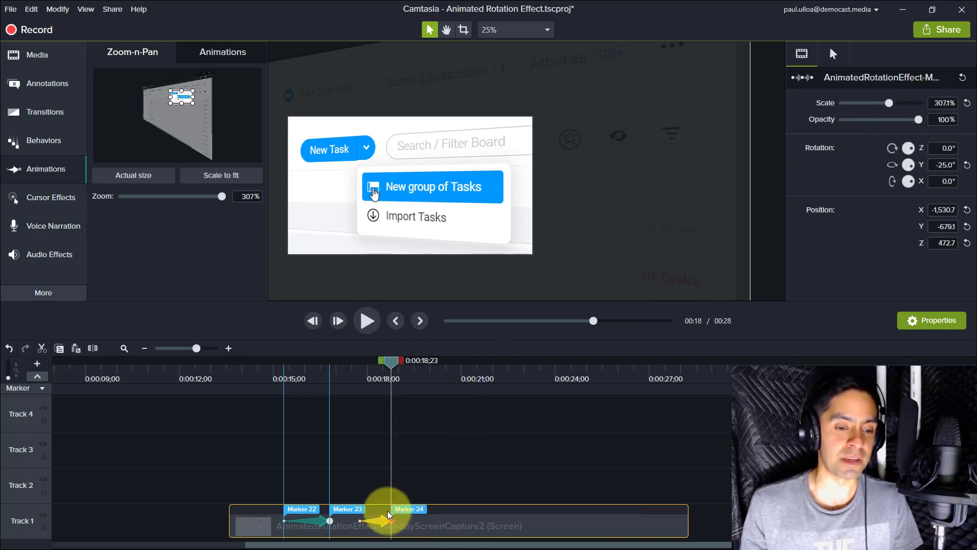
mouse_move(451, 452)
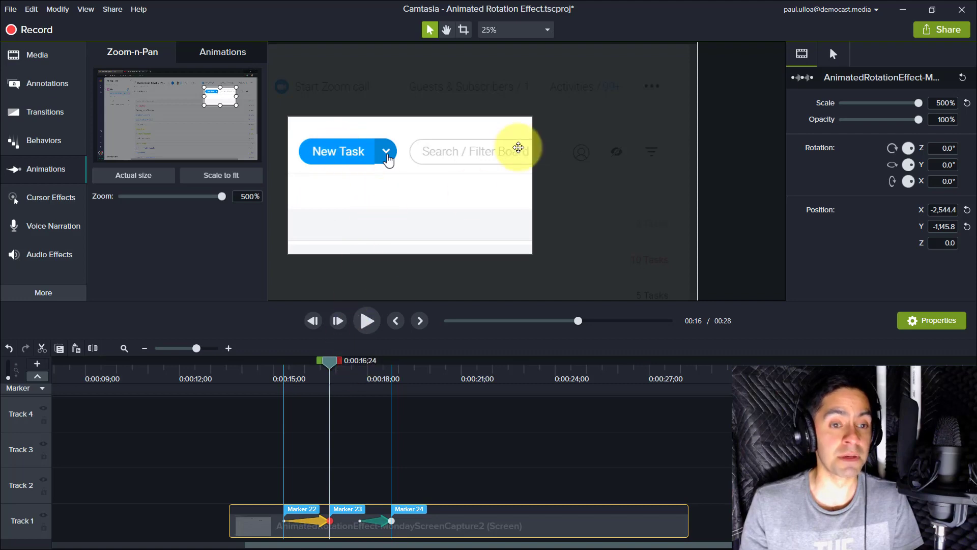
mouse_move(481, 172)
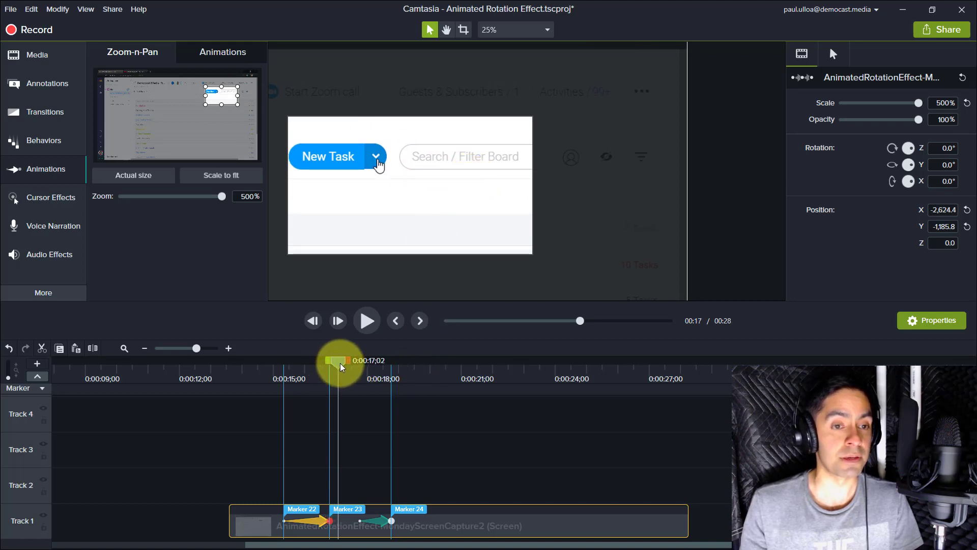
Scrub the preview to around 0:00:17, where the New Task menu opens.
left_click(375, 155)
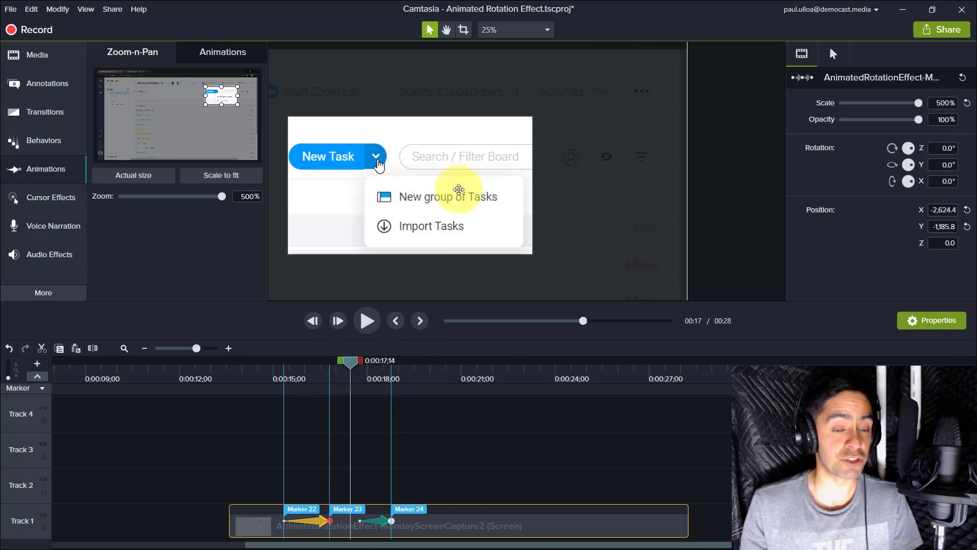
mouse_move(376, 434)
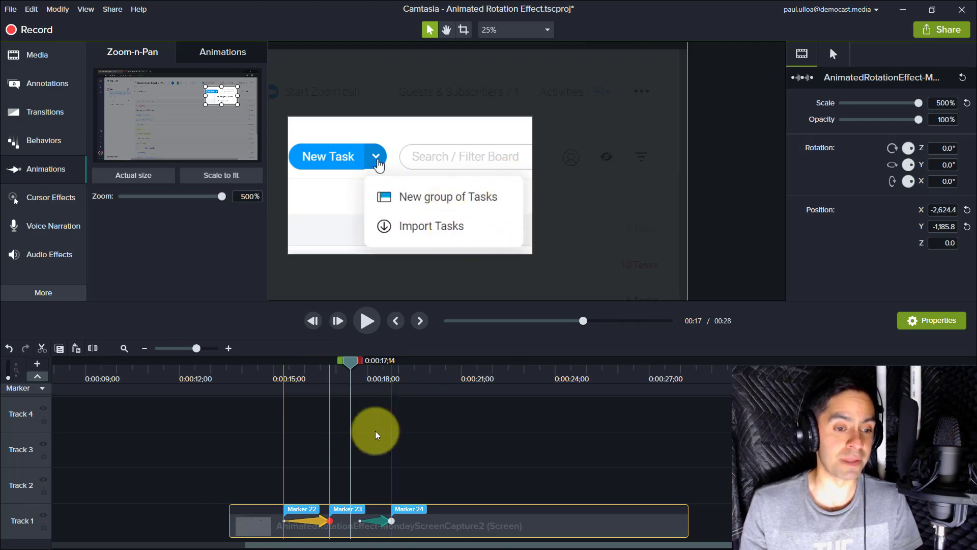
mouse_move(318, 527)
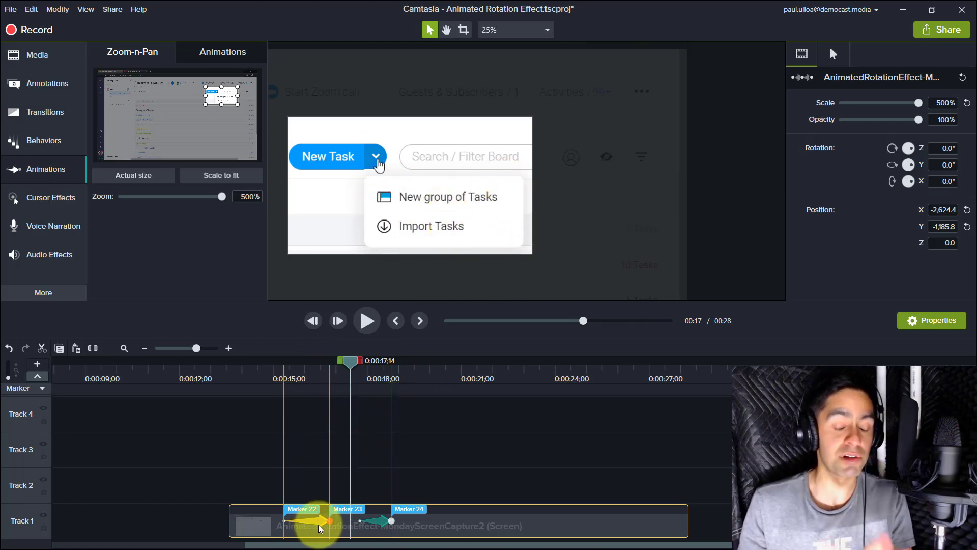
mouse_move(352, 366)
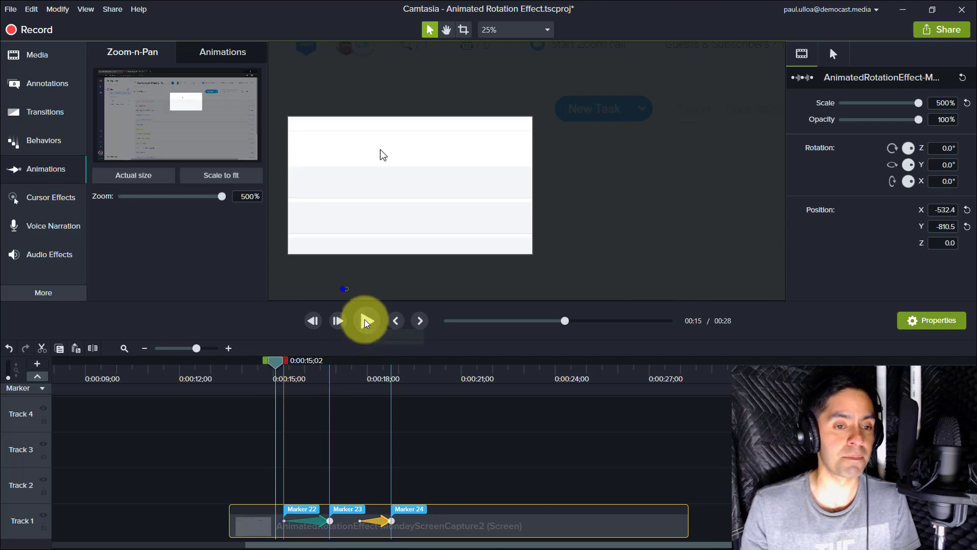
Play the pan and Y-axis tilt, pausing on the tilted New Task menu.
left_click(366, 320)
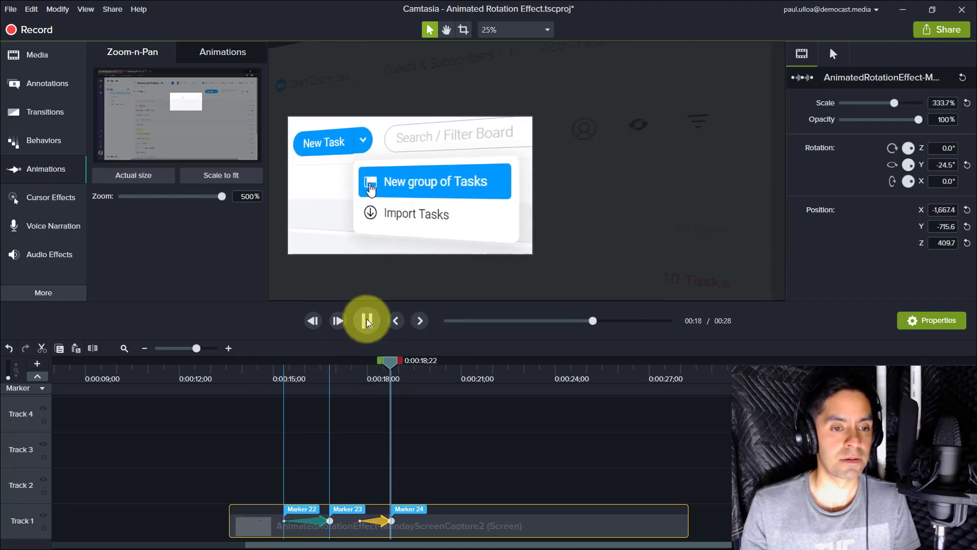
left_click(366, 320)
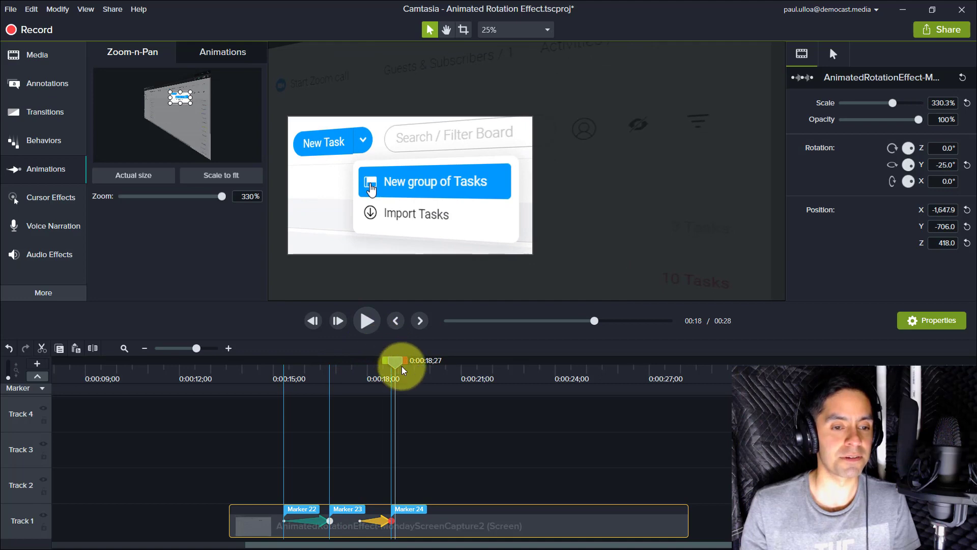